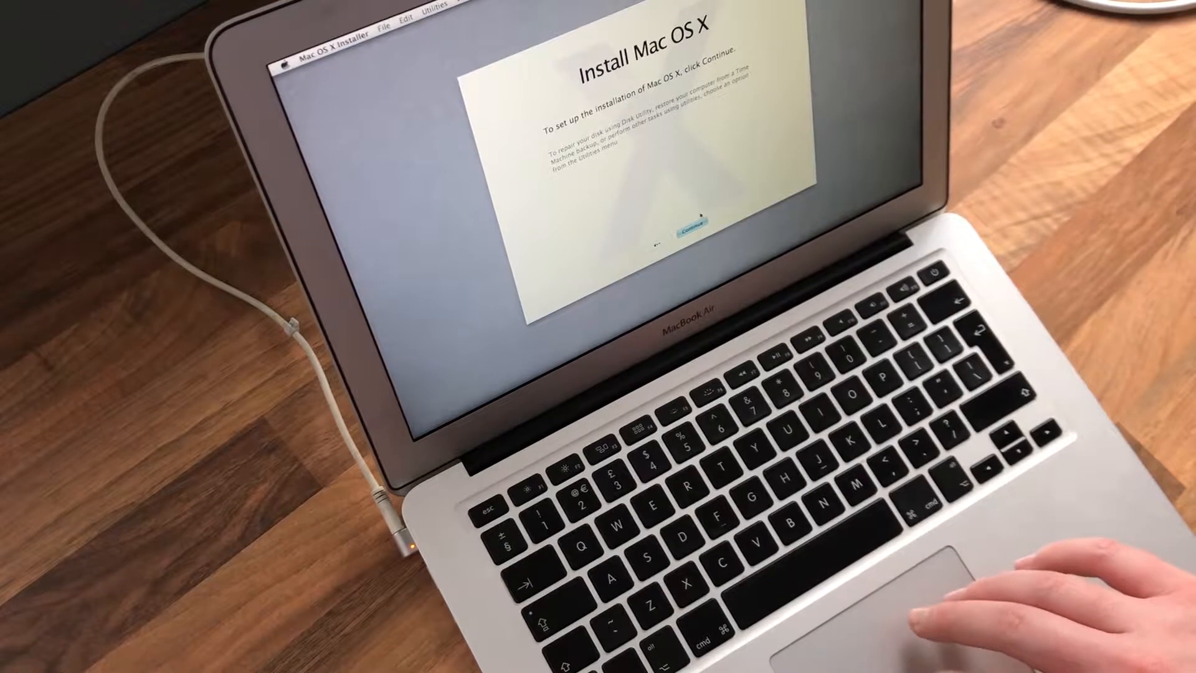
# Continue past the Install Mac OS X welcome screen to the disk list.
pyautogui.click(691, 234)
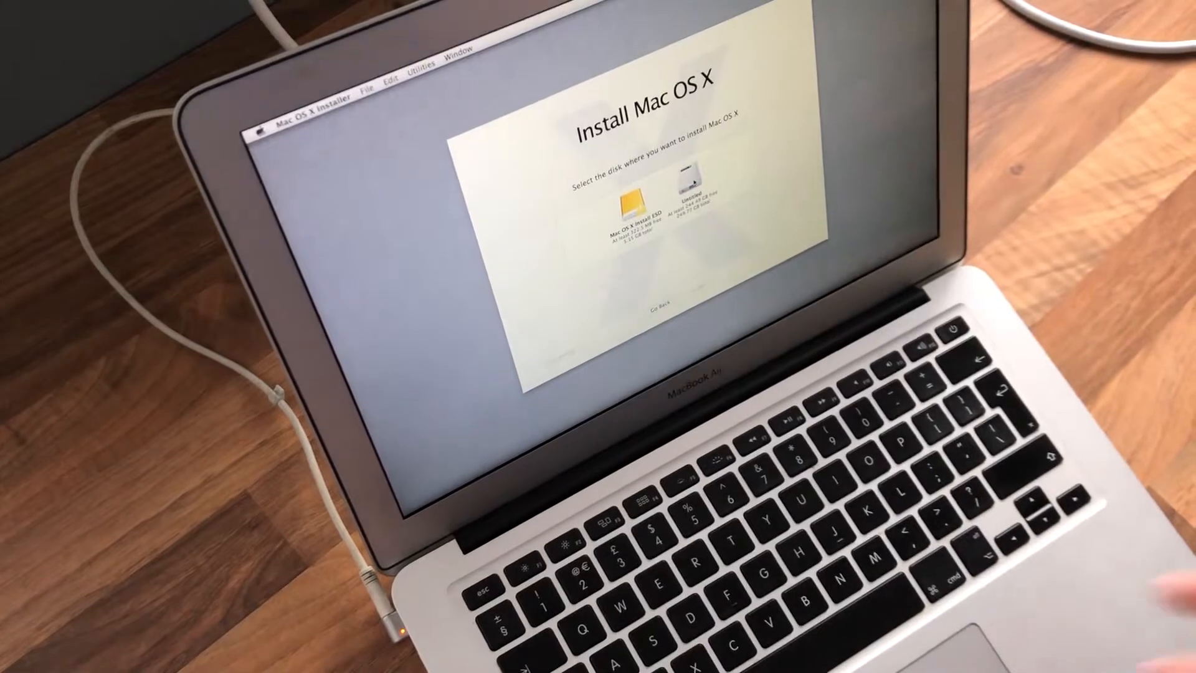
pyautogui.click(685, 187)
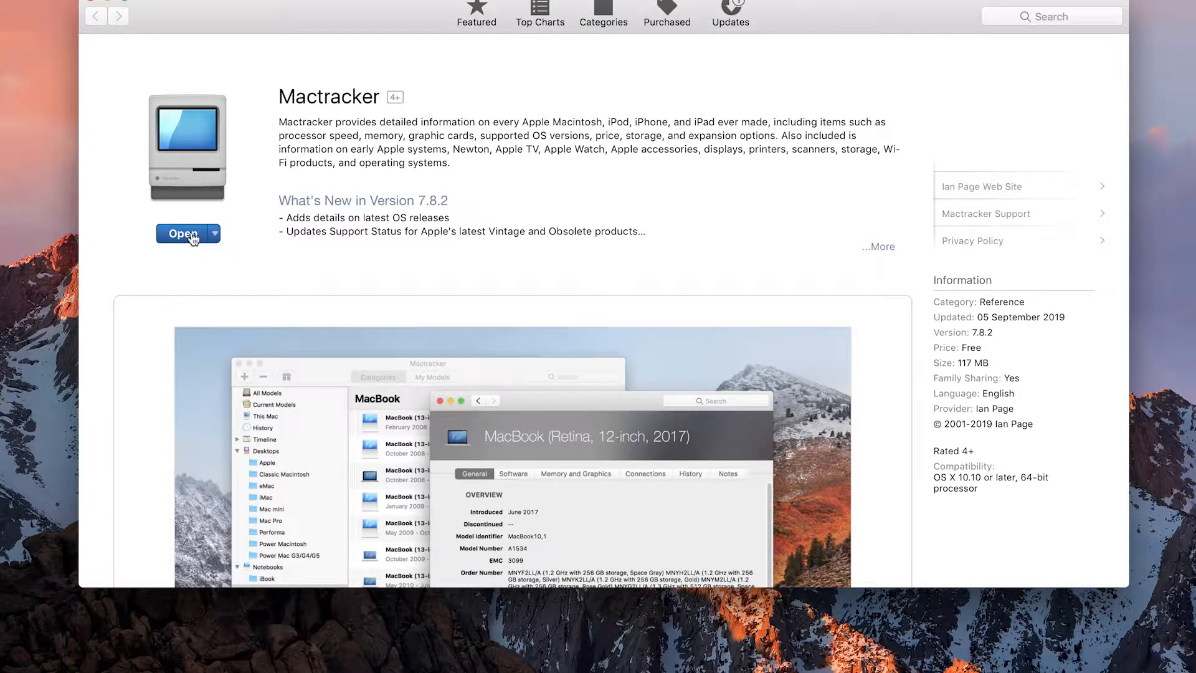
pyautogui.moveTo(908, 363)
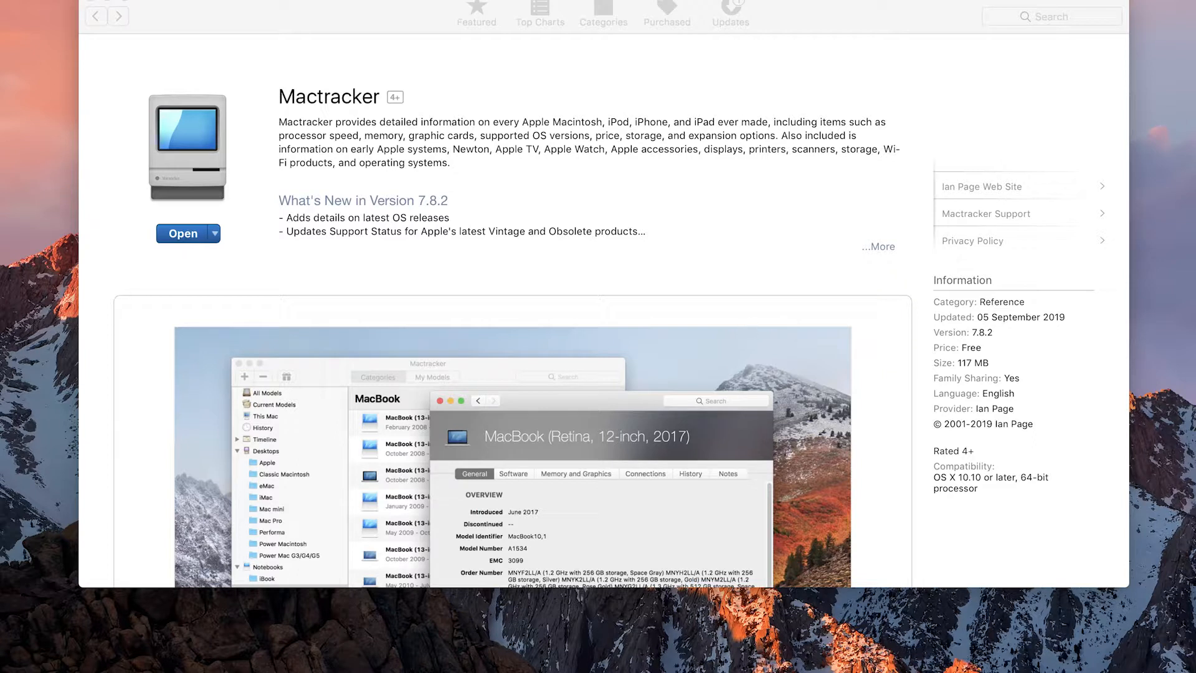
# Launch Mactracker, glance at the iMac category, then show All Models (781 entries).
pyautogui.click(183, 233)
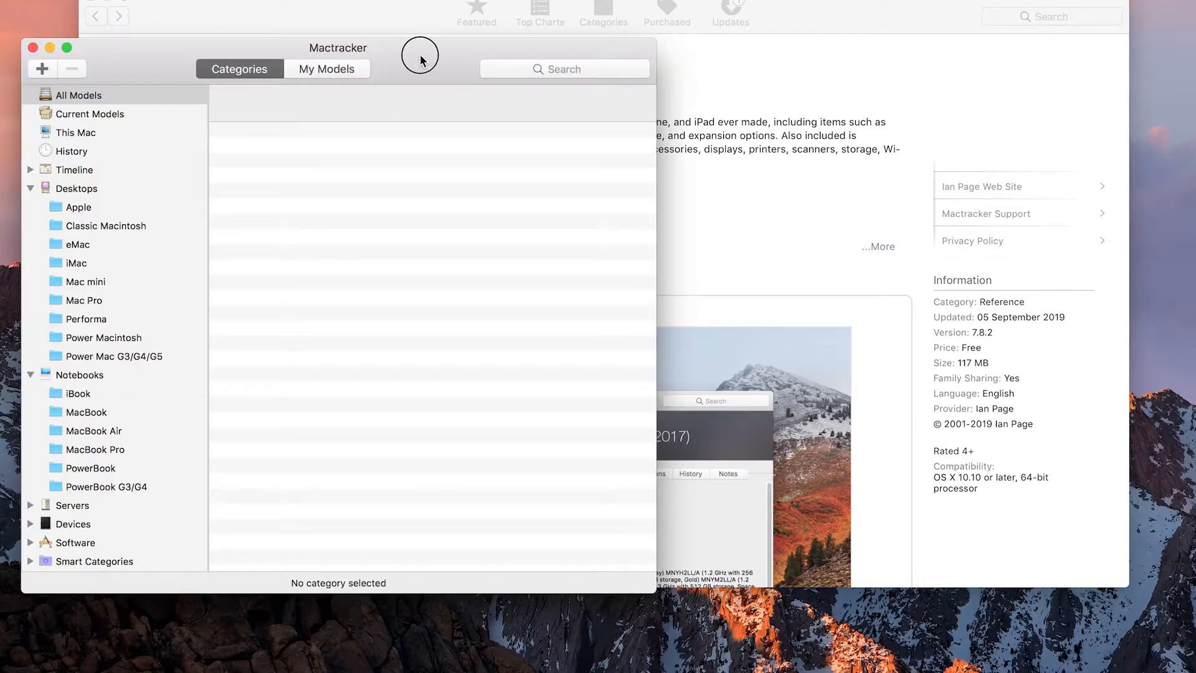
pyautogui.click(79, 95)
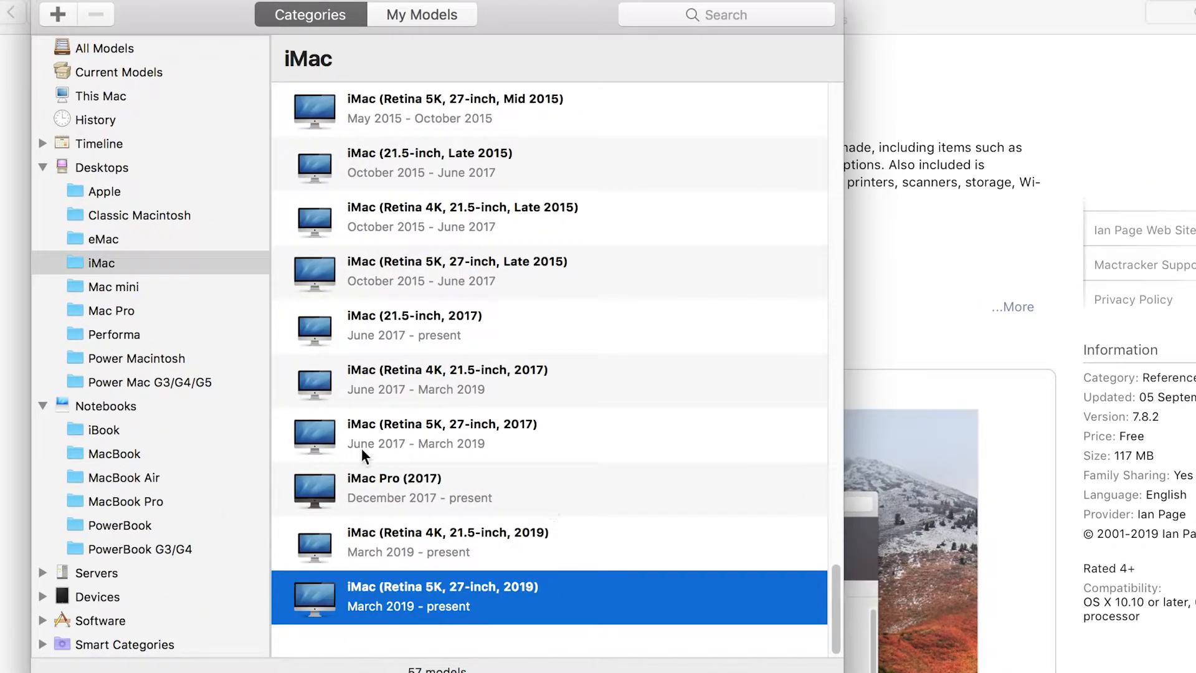
pyautogui.click(113, 286)
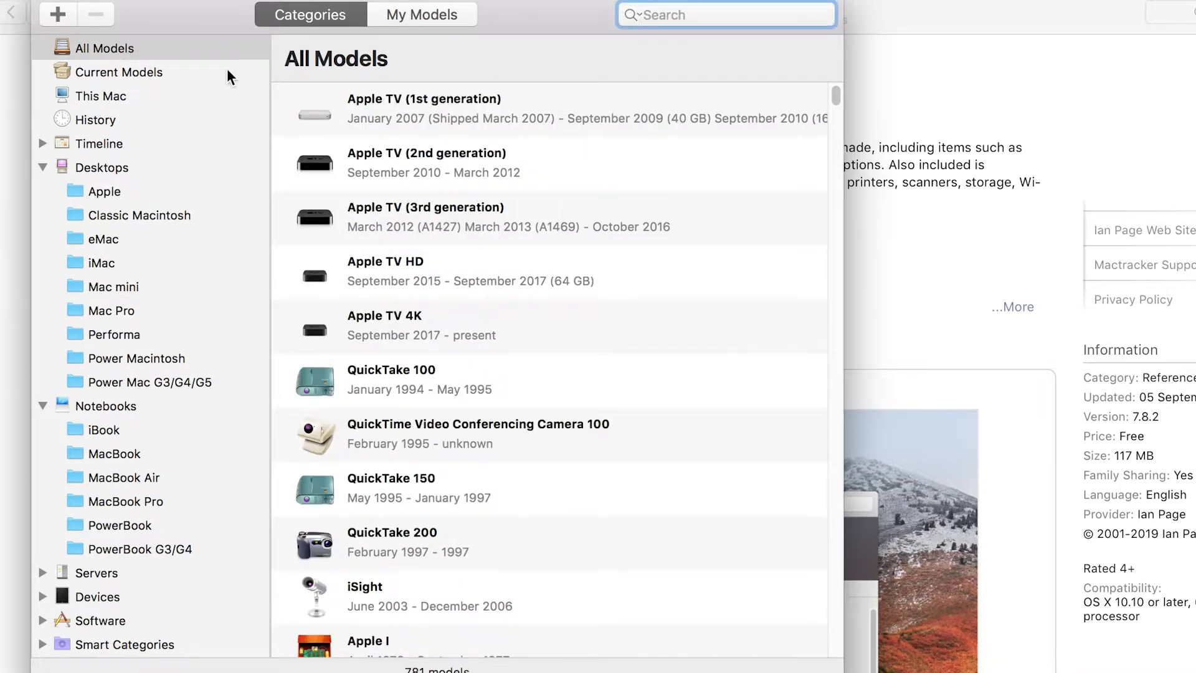
pyautogui.moveTo(412, 30)
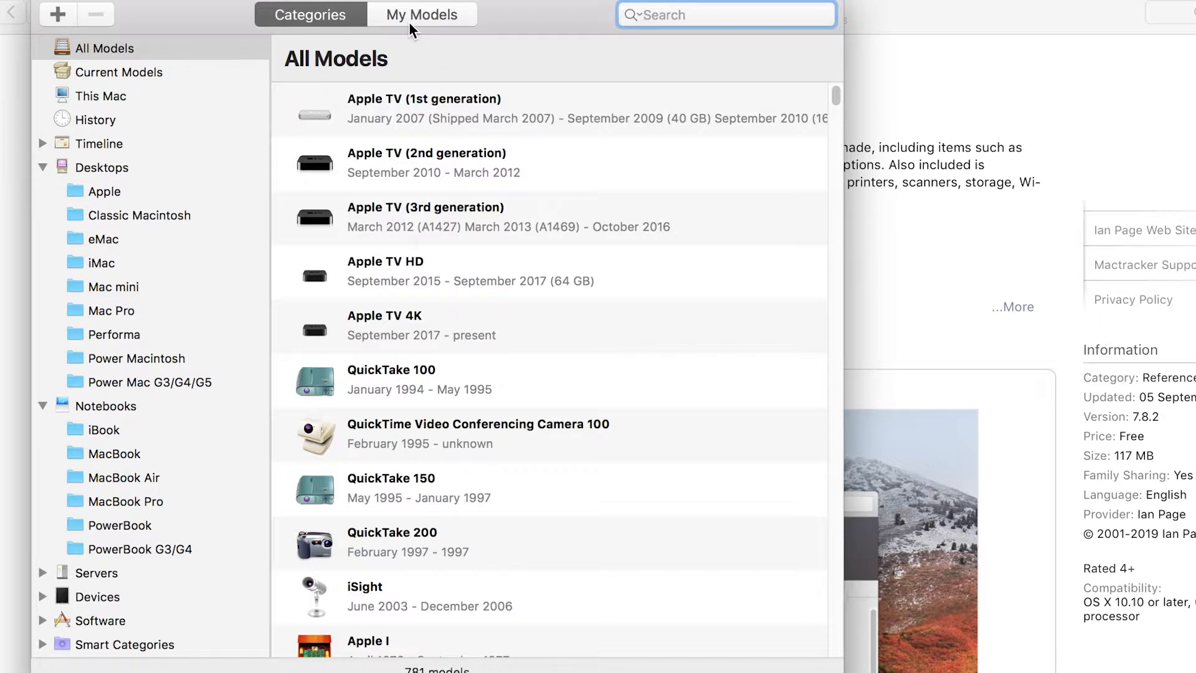
# Search the model list and open the MacBook Air (13-inch, Mid 2011) entry.
pyautogui.click(724, 16)
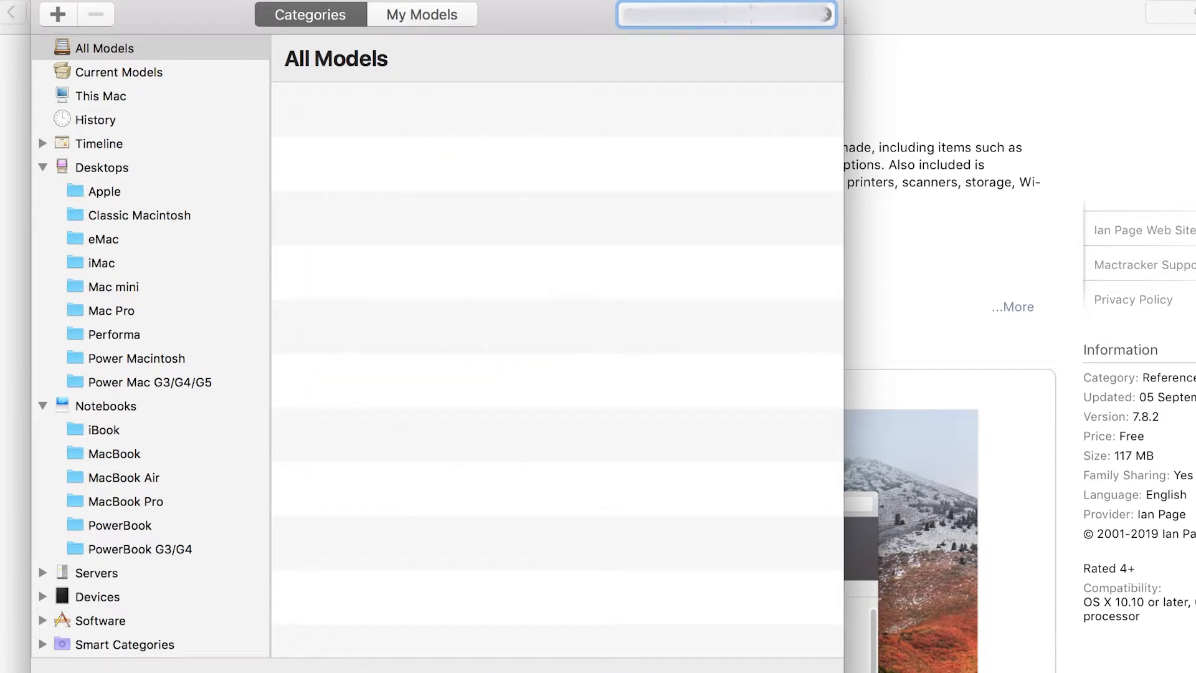
pyautogui.click(423, 110)
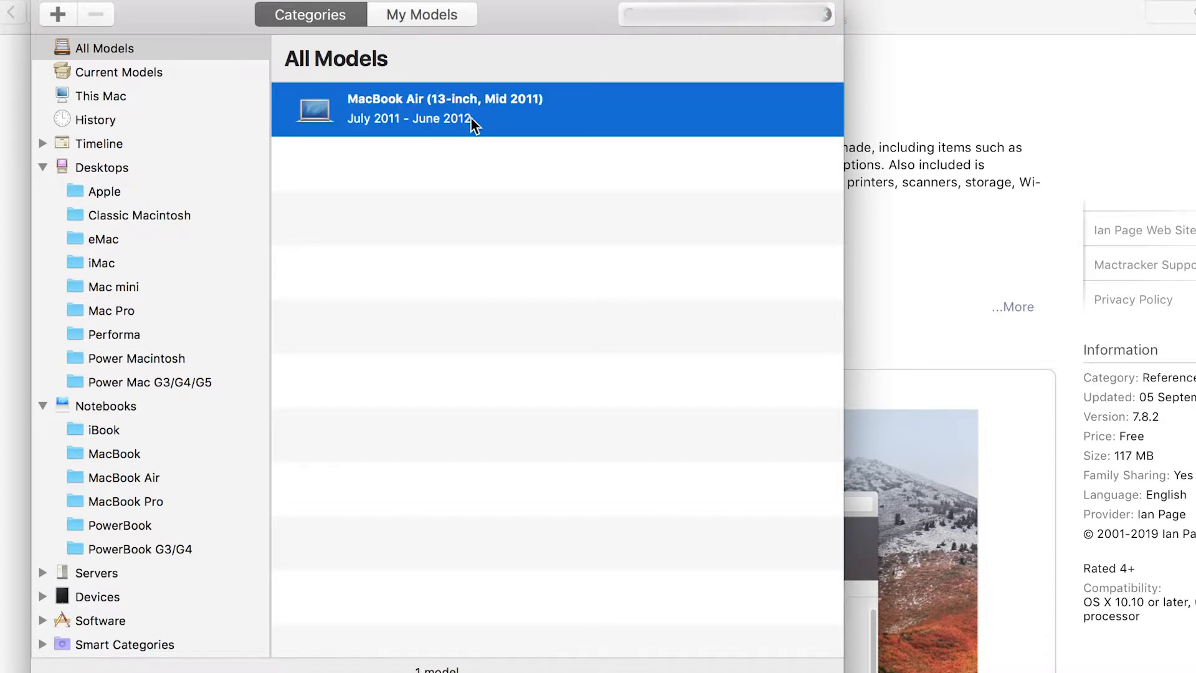
pyautogui.doubleClick(467, 118)
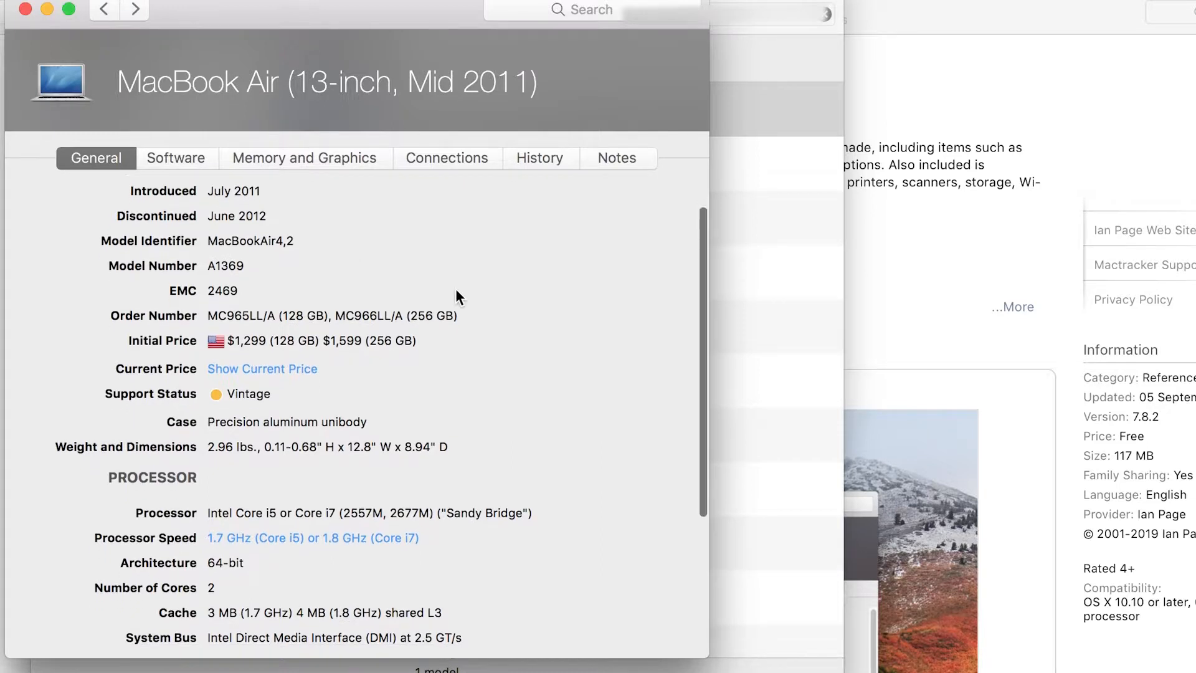
# Check the Software tab: originally Mac OS X 10.7, maximum macOS 10.13.6.
pyautogui.scroll(-3)
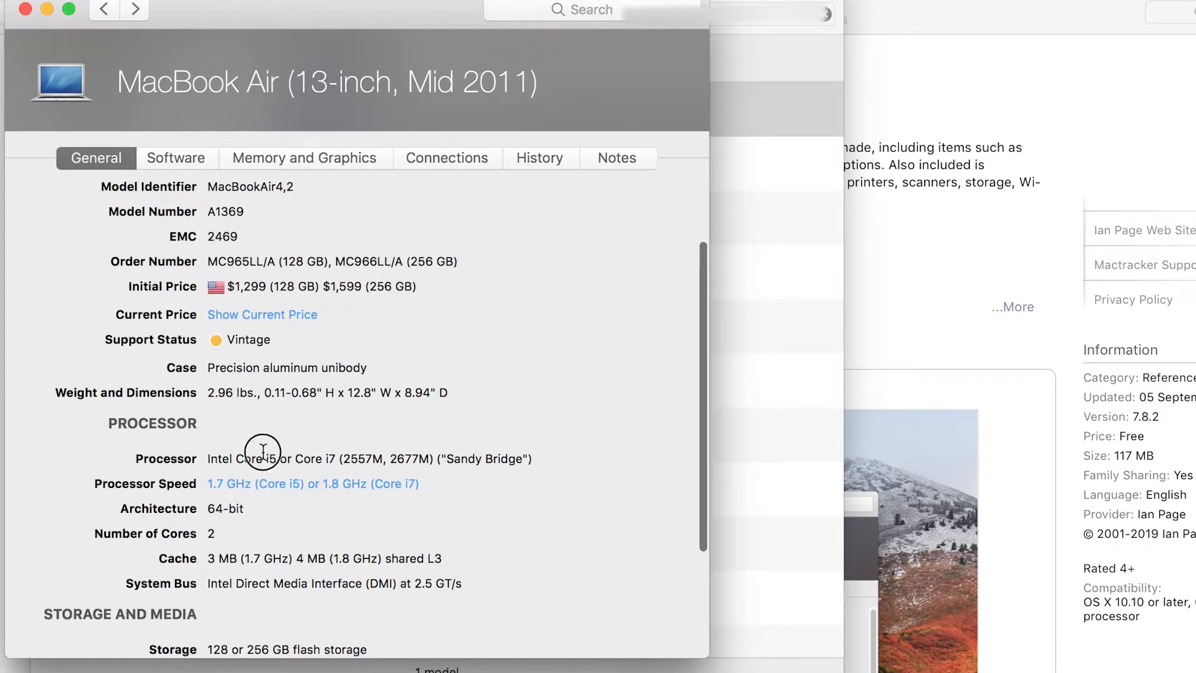
pyautogui.click(176, 157)
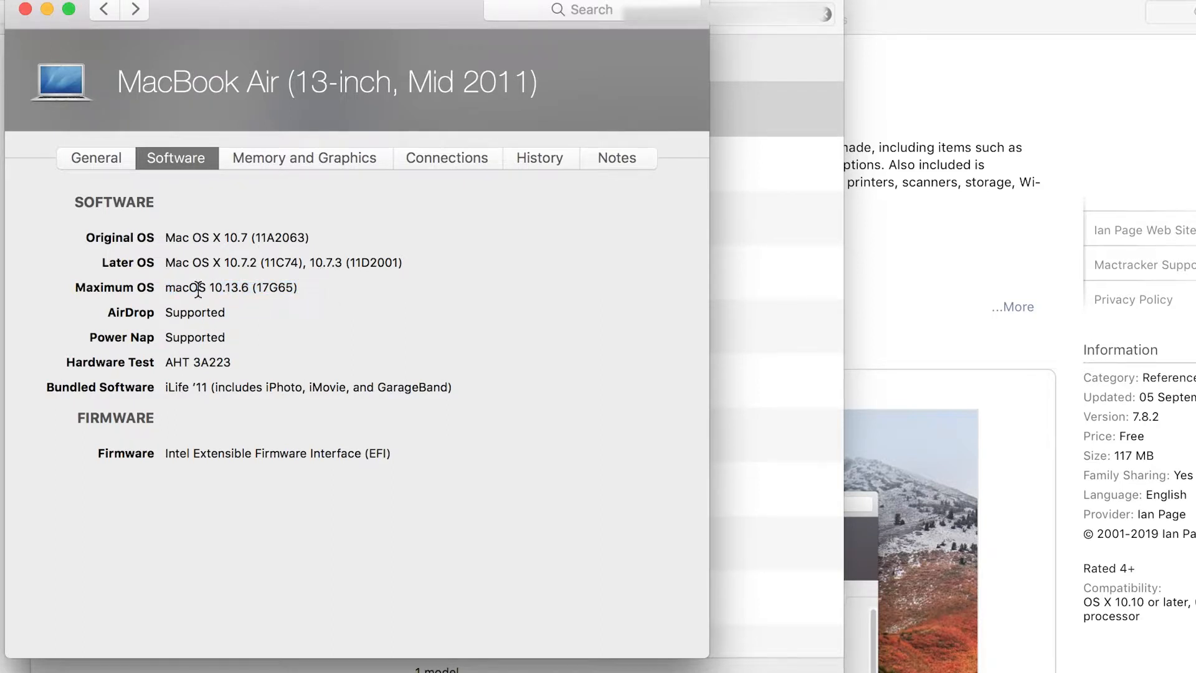
pyautogui.doubleClick(194, 288)
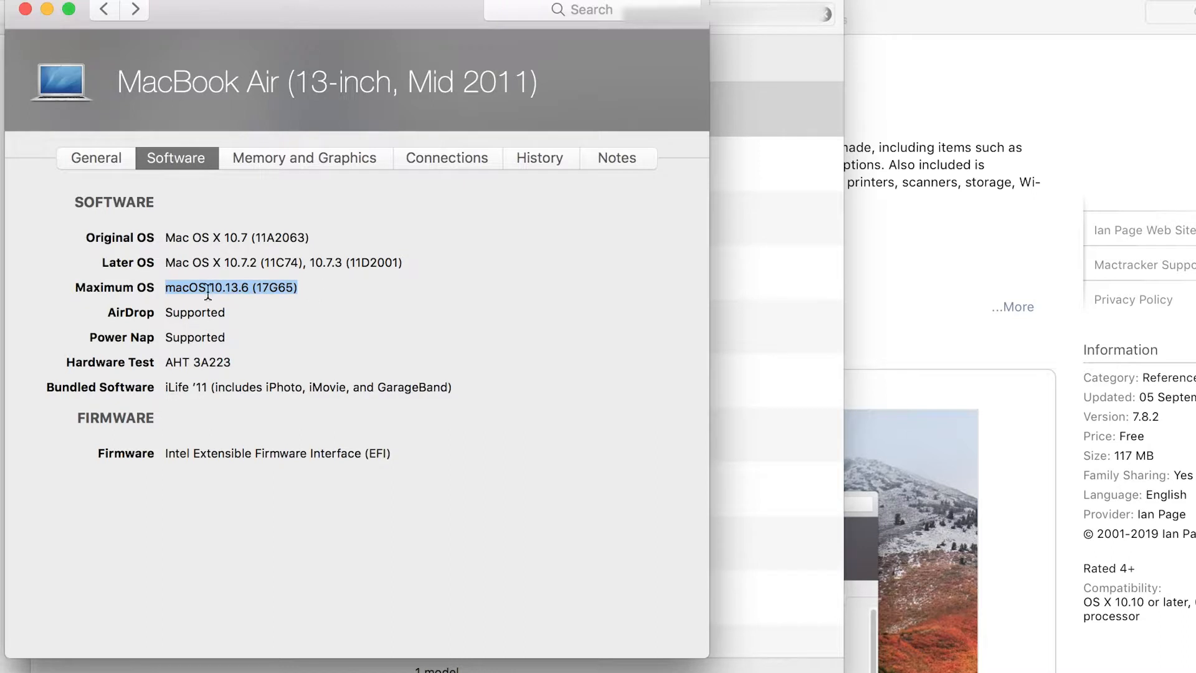
pyautogui.click(312, 284)
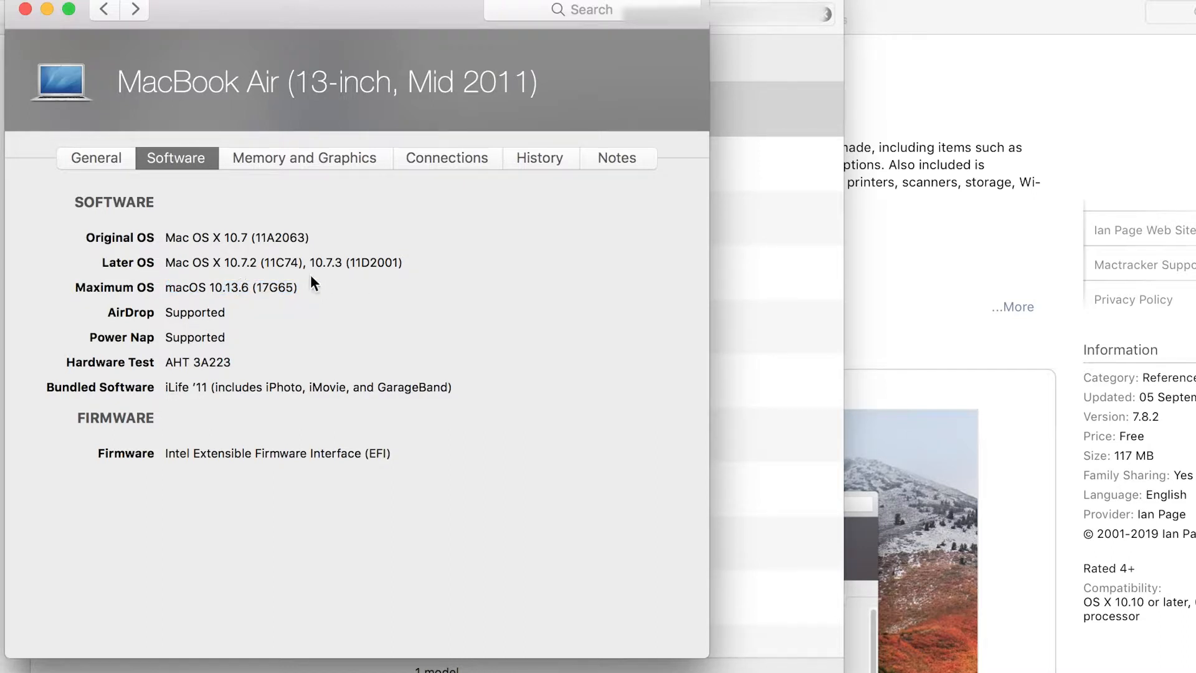
pyautogui.moveTo(206, 237)
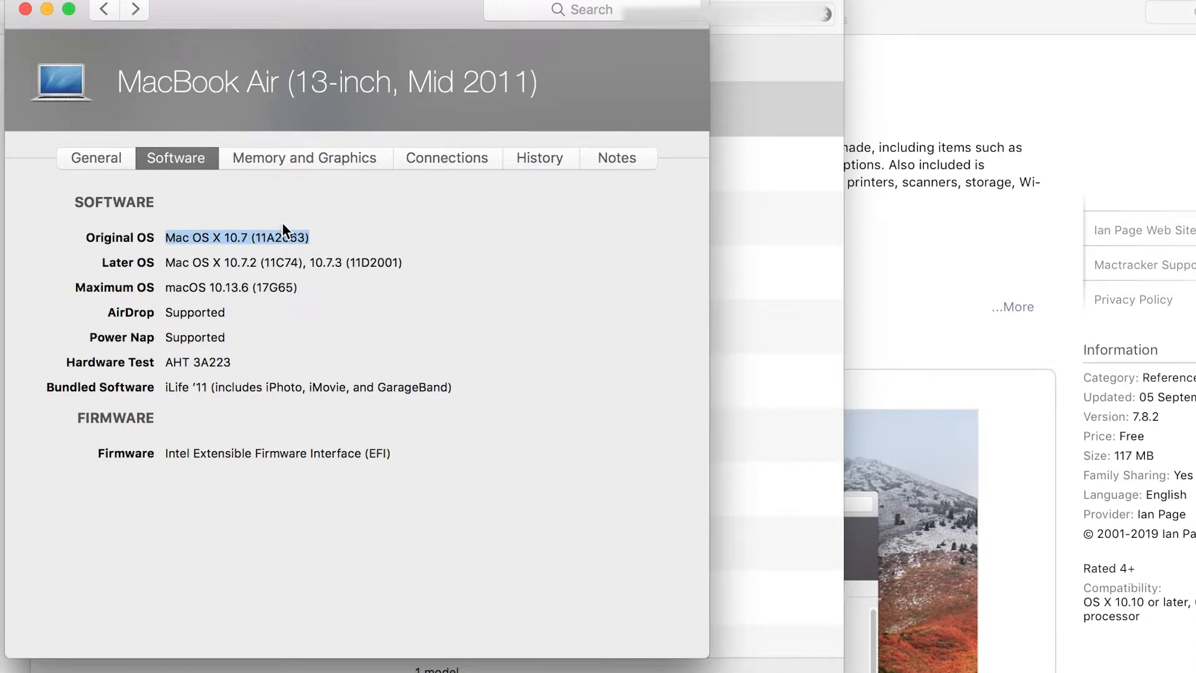
# Glance at memory and graphics specs, return to Software, then close the details.
pyautogui.click(305, 157)
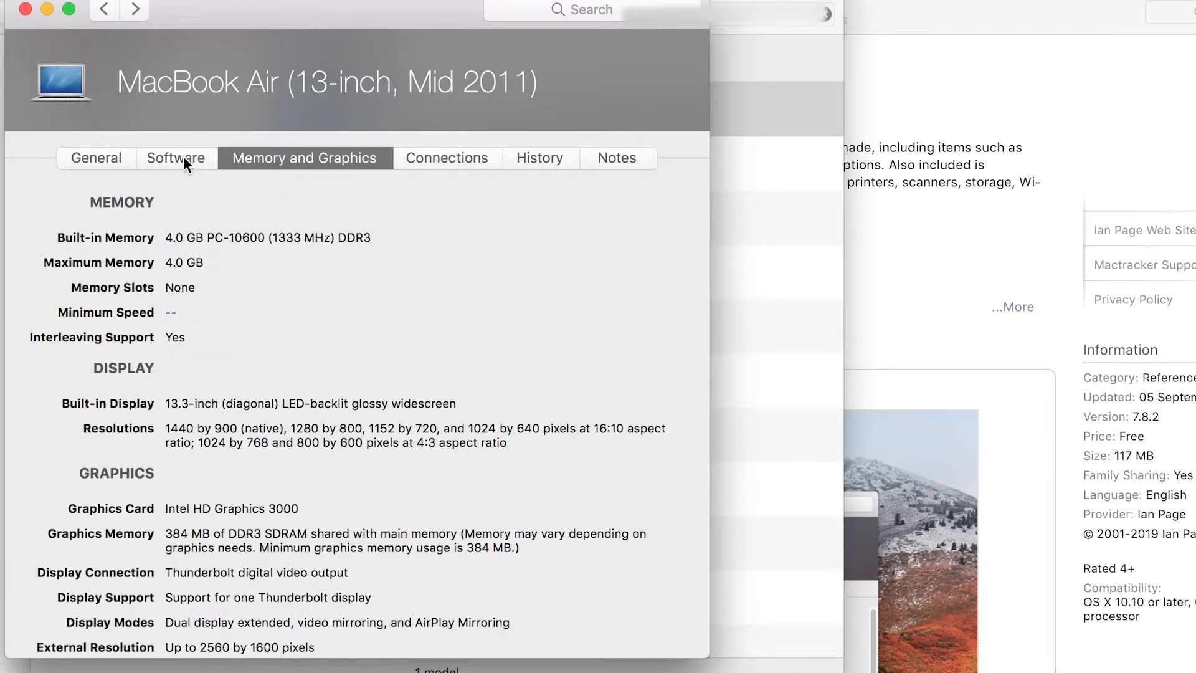
pyautogui.click(177, 158)
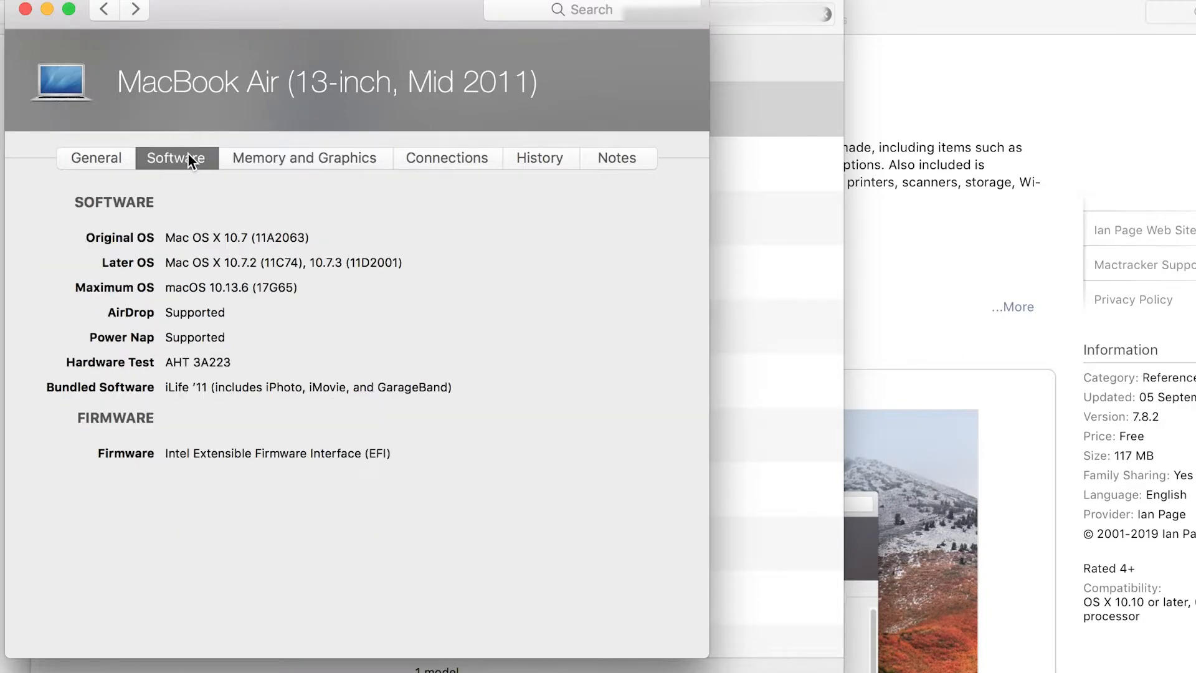
pyautogui.moveTo(181, 287)
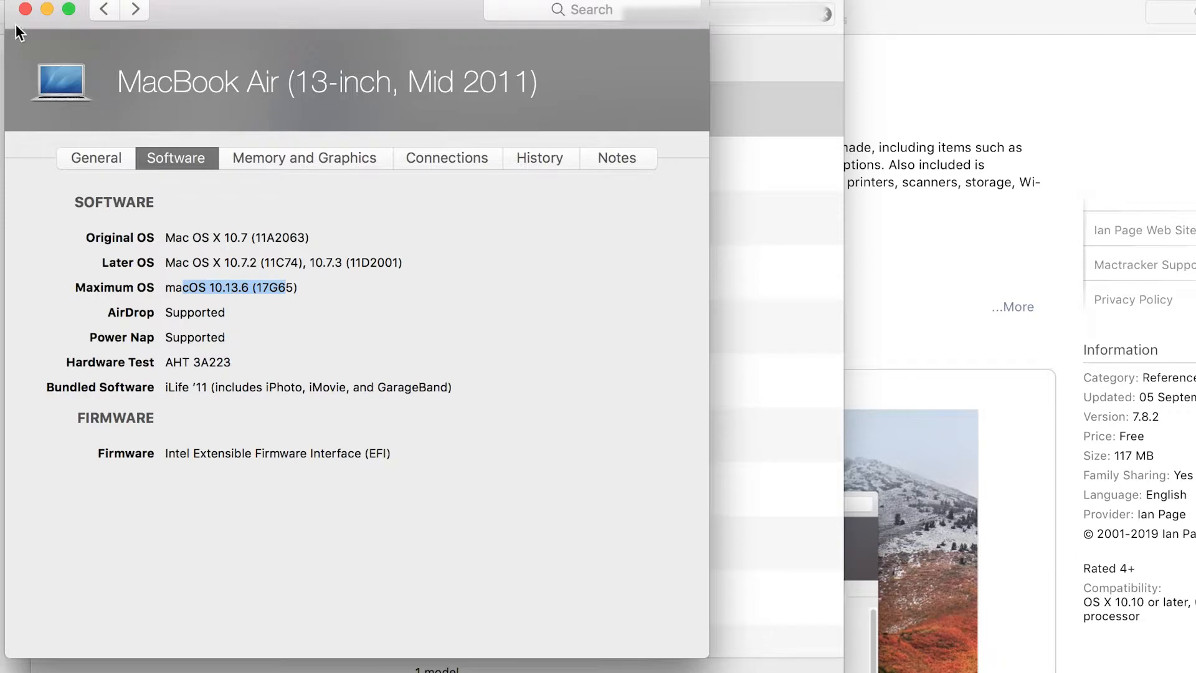
pyautogui.moveTo(22, 12)
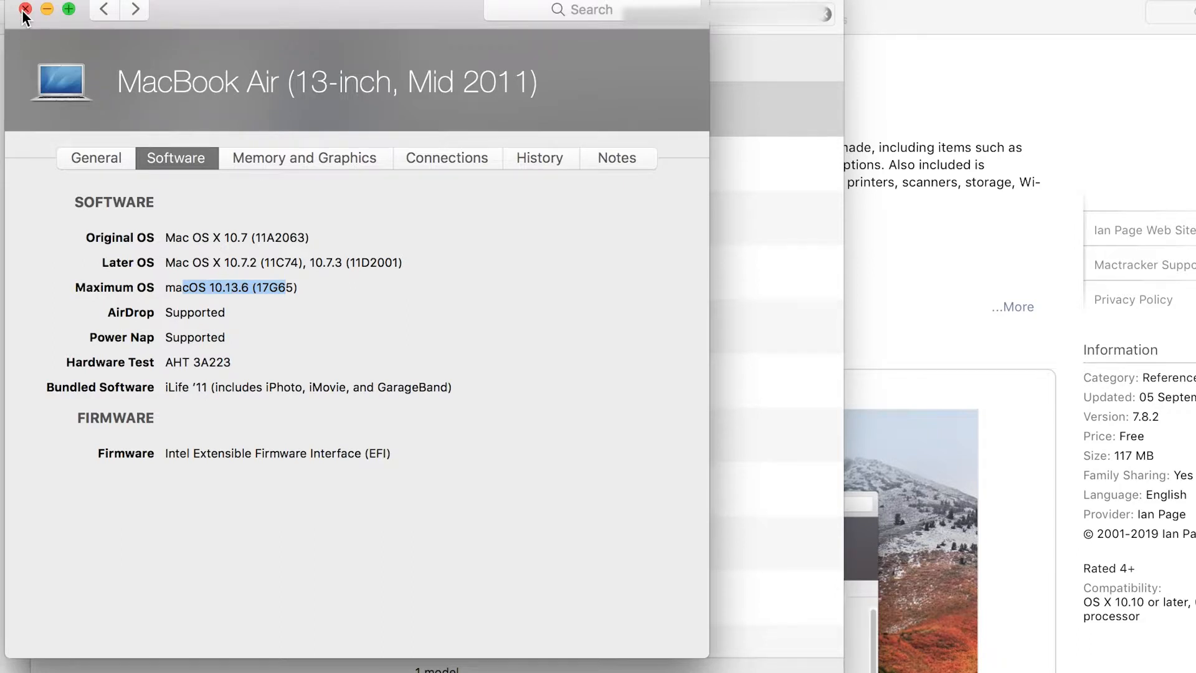
pyautogui.click(24, 10)
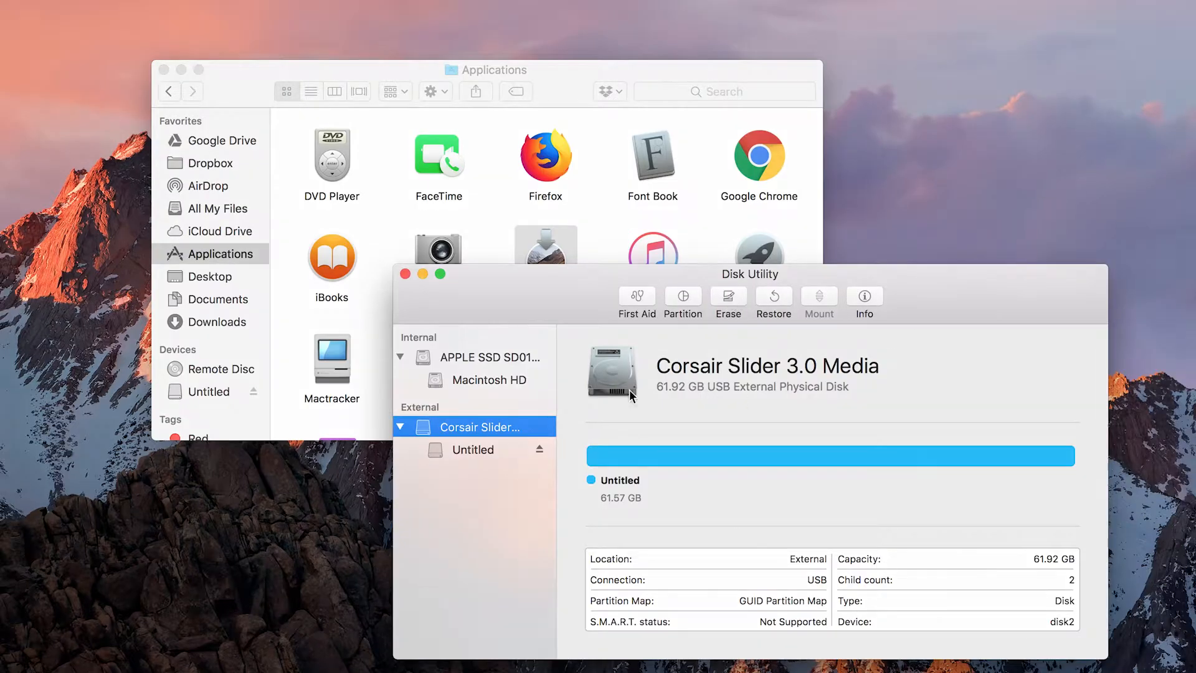
# Build the High Sierra installer on /Volumes/Untitled, confirming the erase with Y.
pyautogui.press('cmd+space')
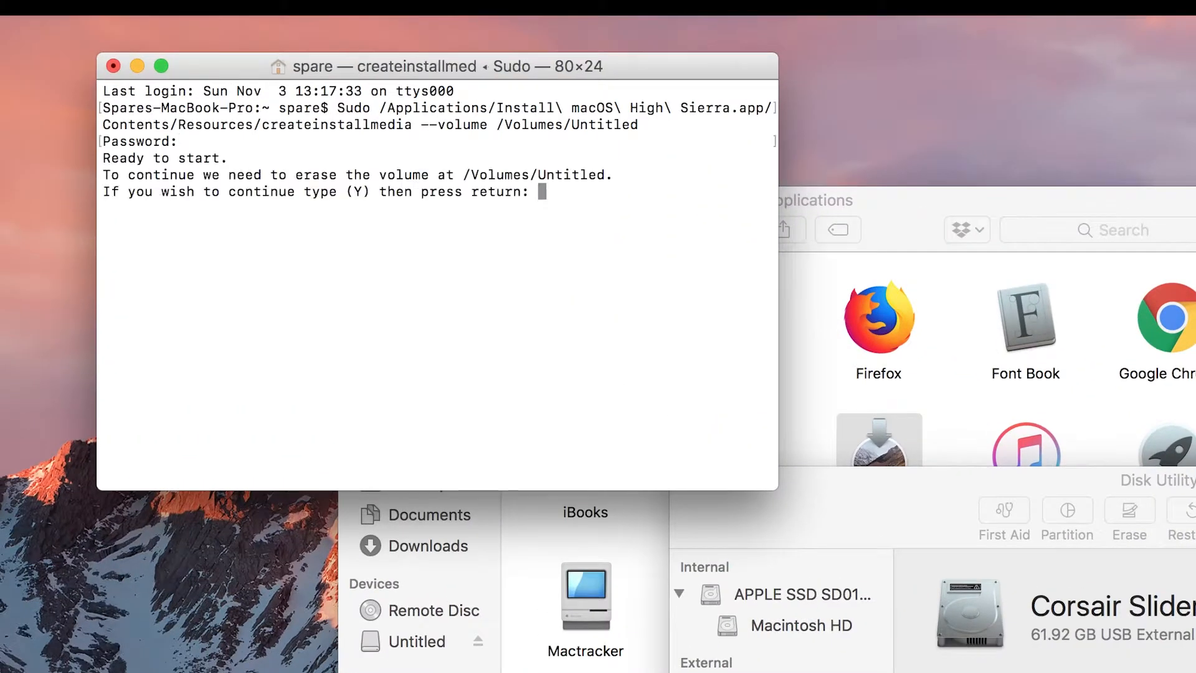
pyautogui.write('y')
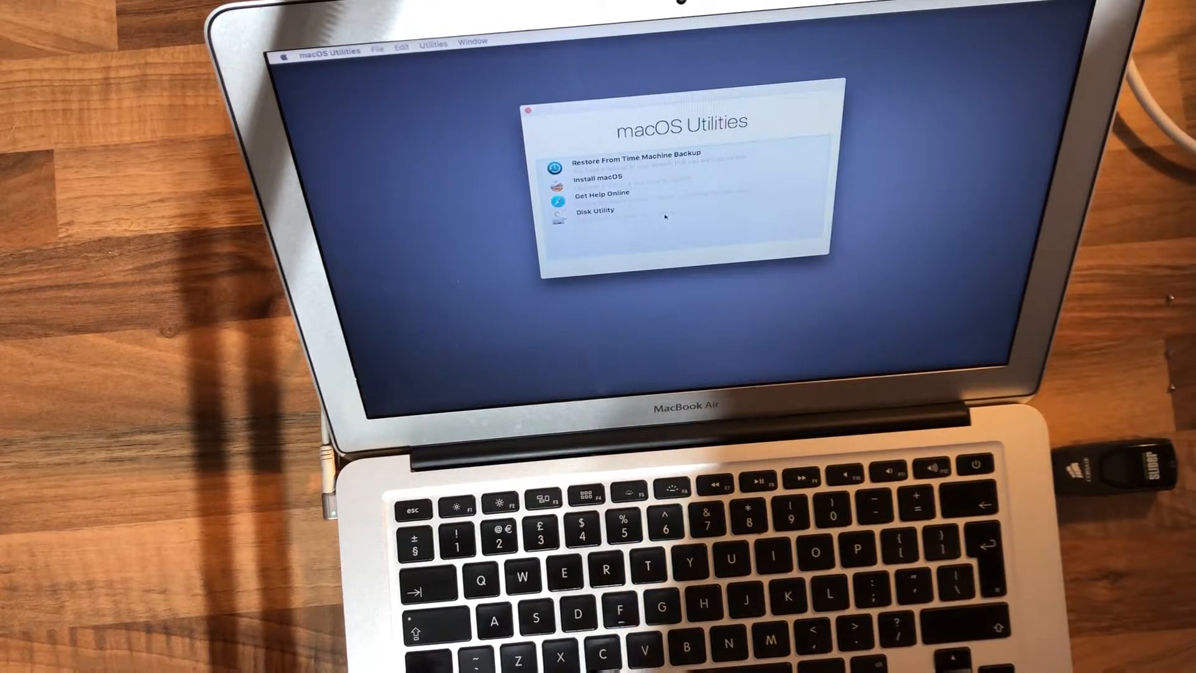
# Choose Disk Utility from macOS Utilities and continue into it.
pyautogui.click(595, 211)
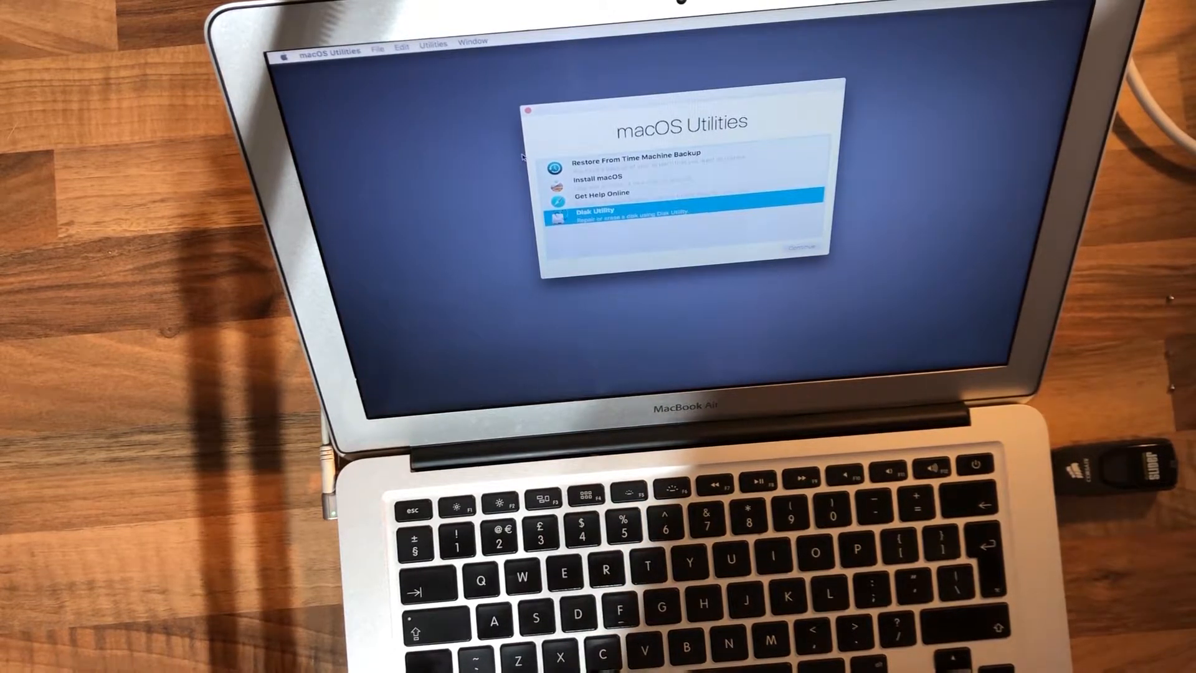
pyautogui.click(330, 54)
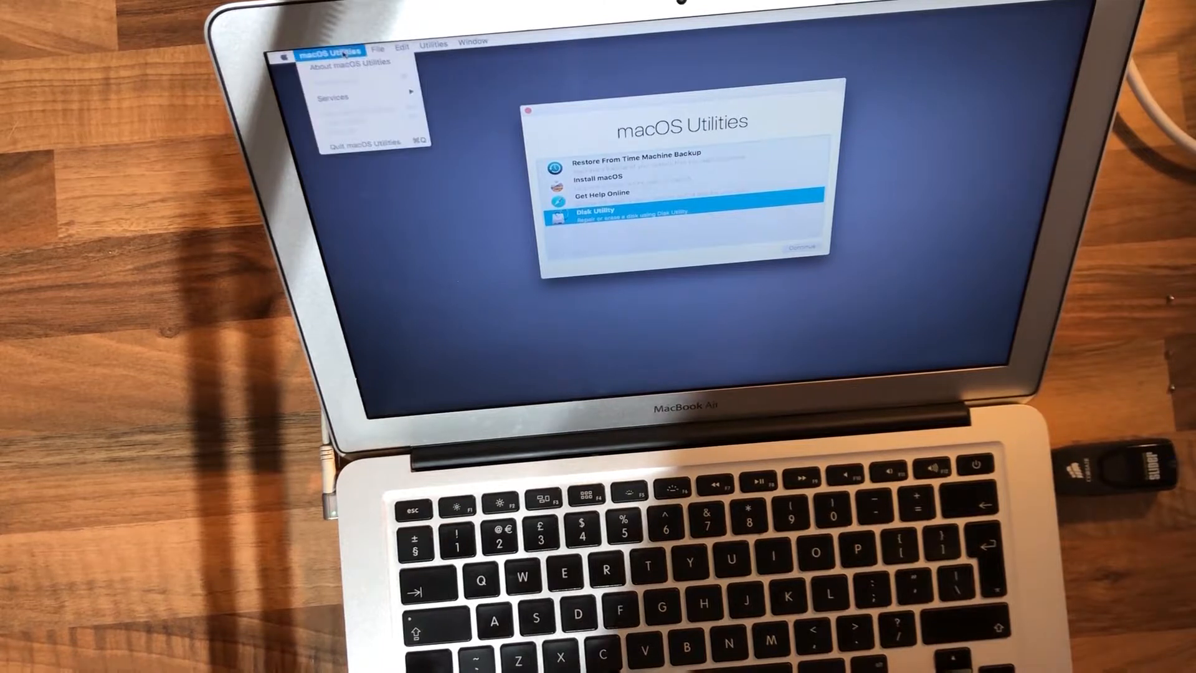
pyautogui.click(481, 42)
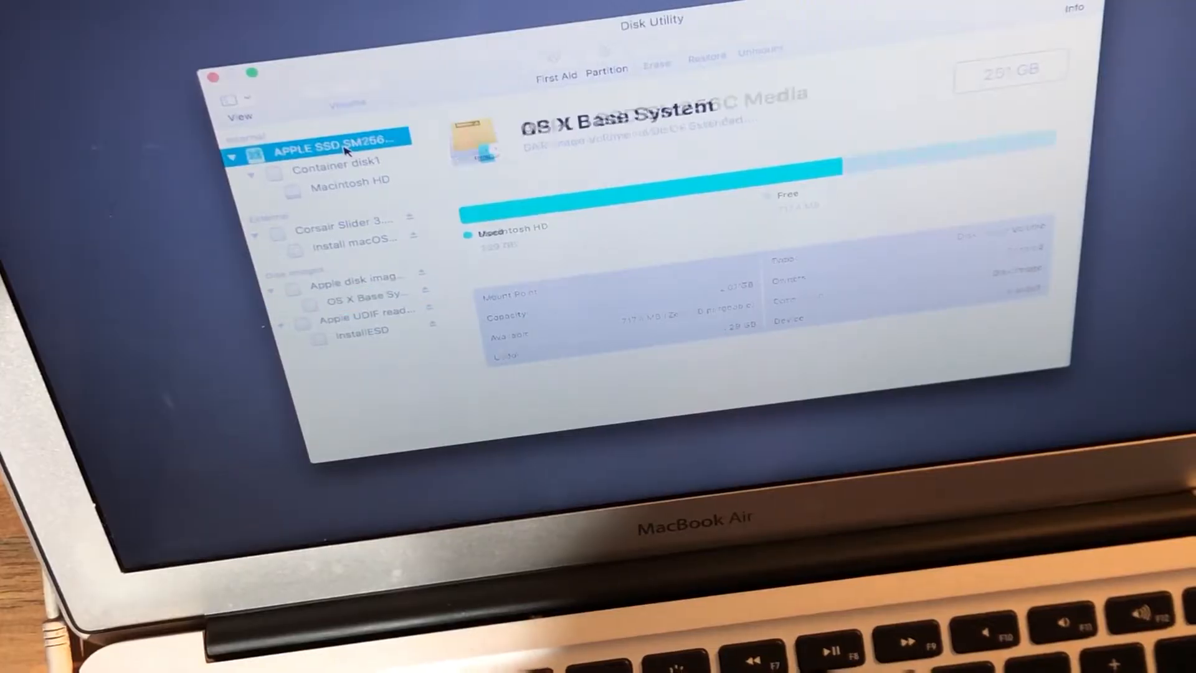
# Erase the APPLE SSD SM256C as 'Macintosh HD', Mac OS Extended (Journaled), GUID.
pyautogui.click(658, 67)
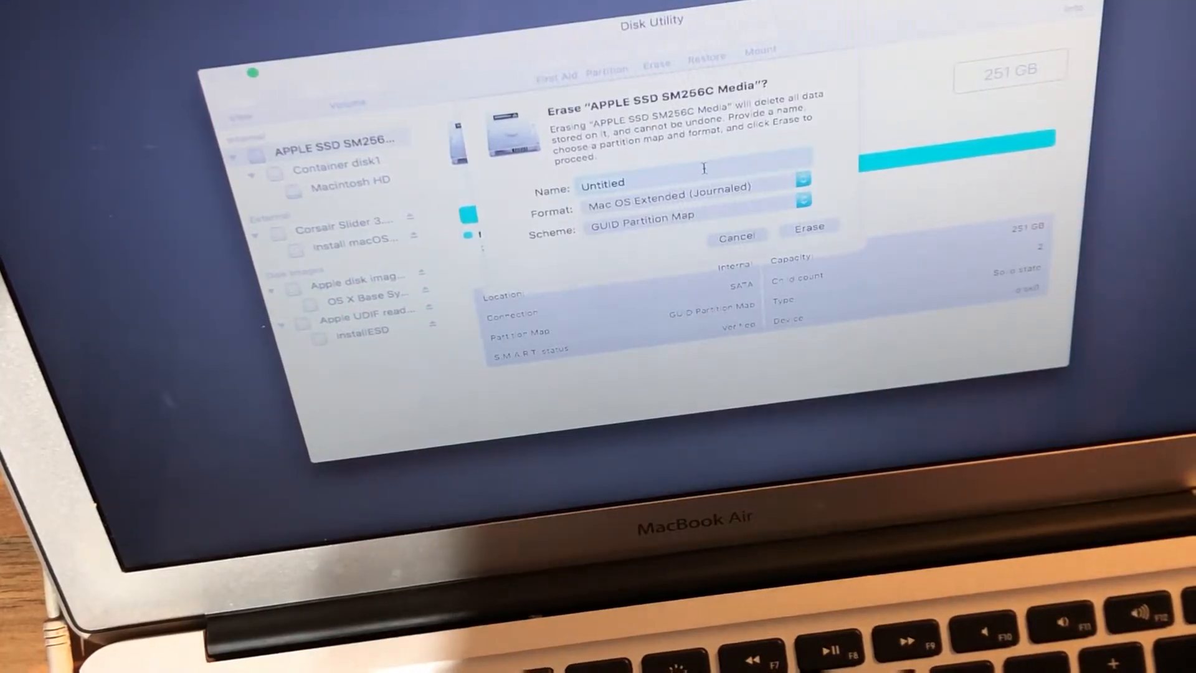
pyautogui.write('M')
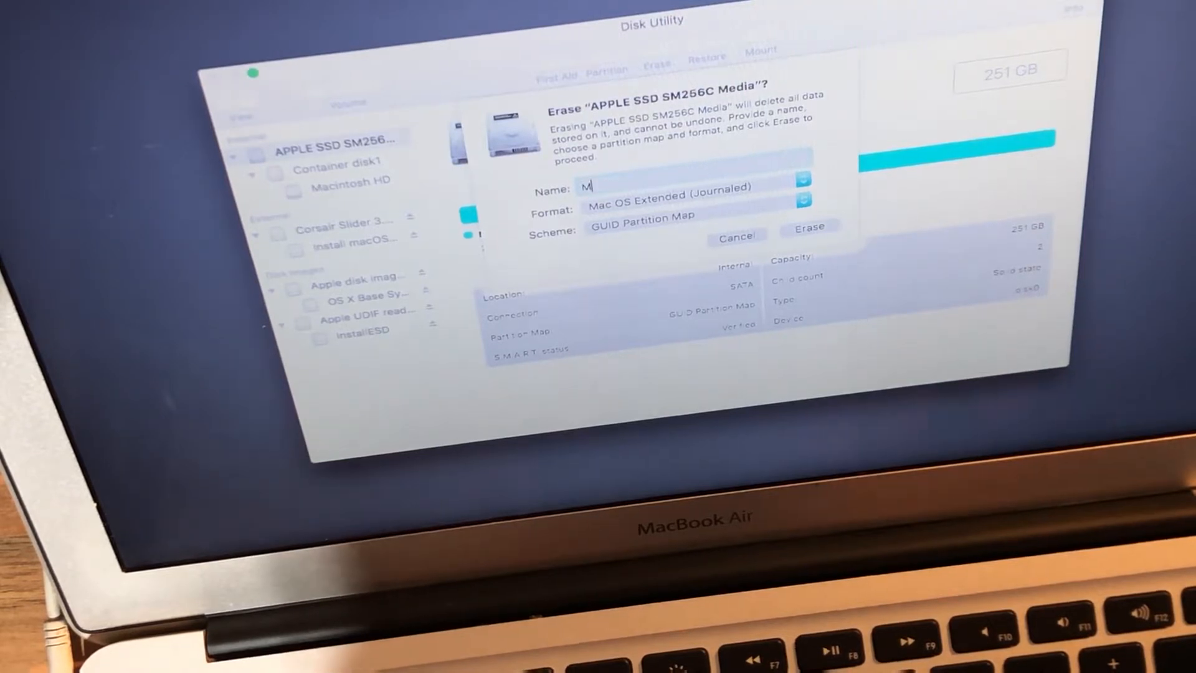
pyautogui.write('acintosh HD')
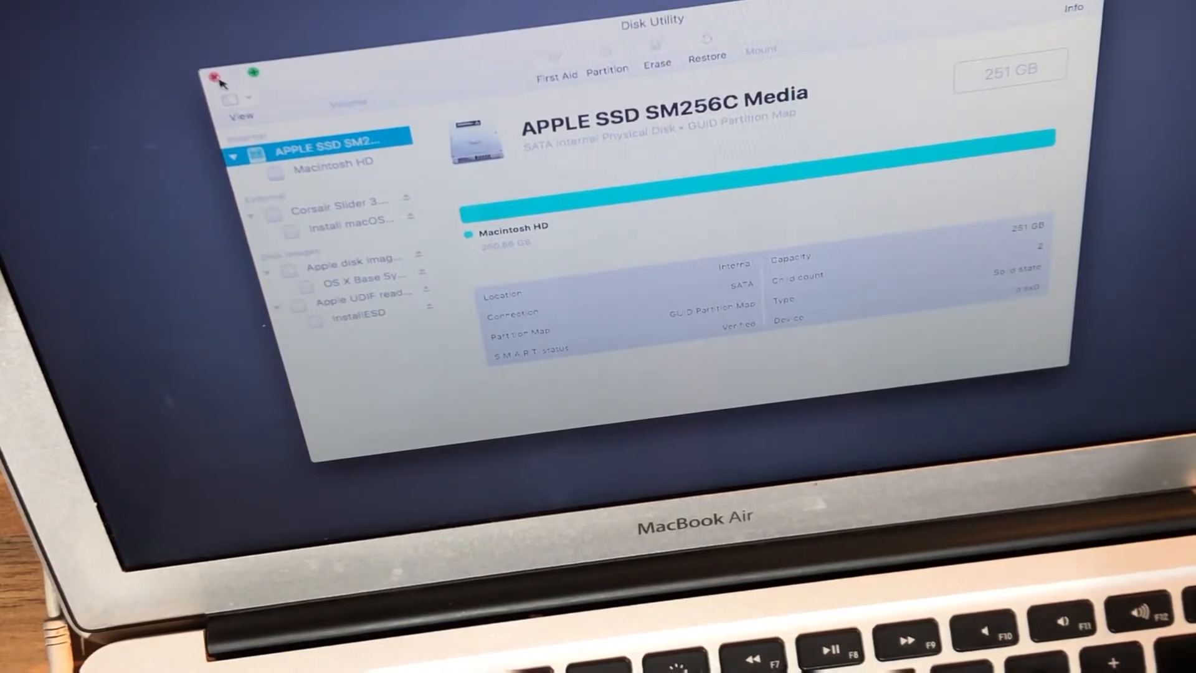
# Quit Disk Utility, agree to the license, and install High Sierra on Macintosh HD.
pyautogui.click(330, 167)
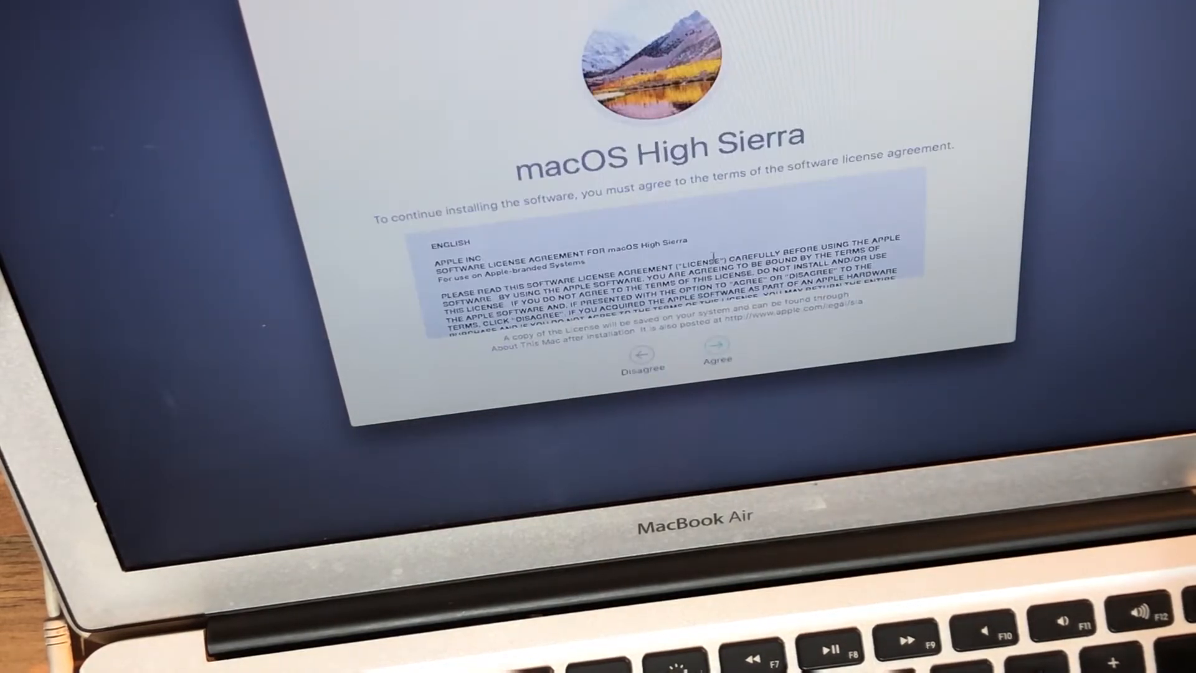
pyautogui.click(712, 351)
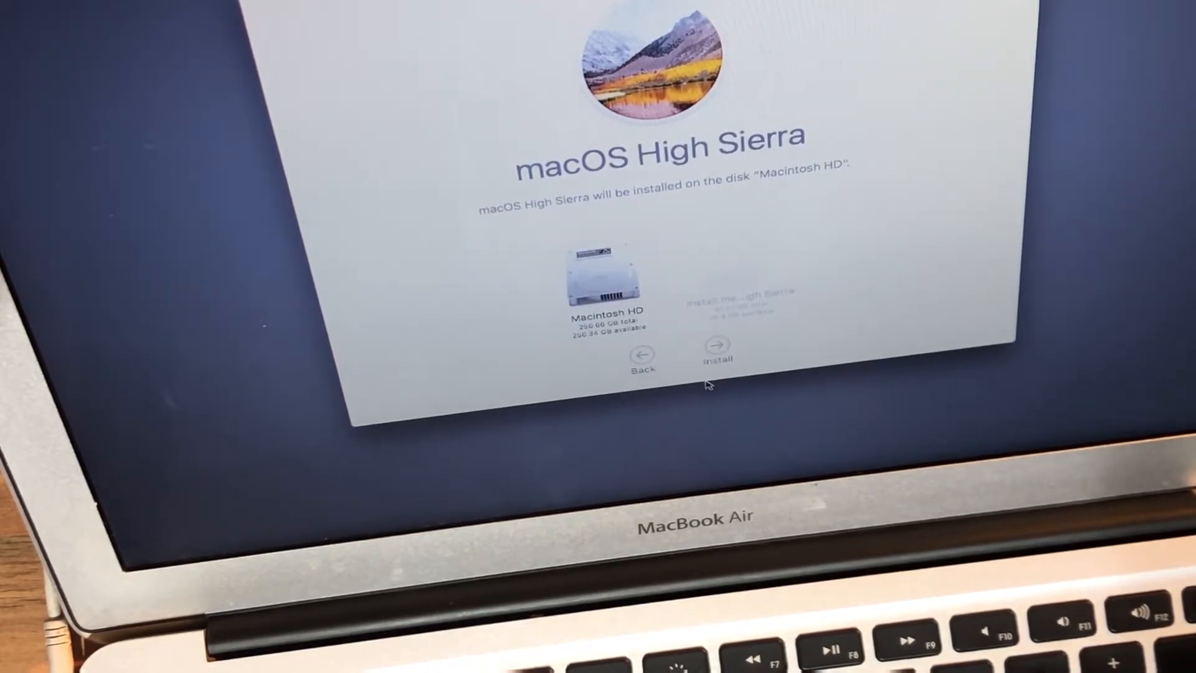
pyautogui.click(714, 345)
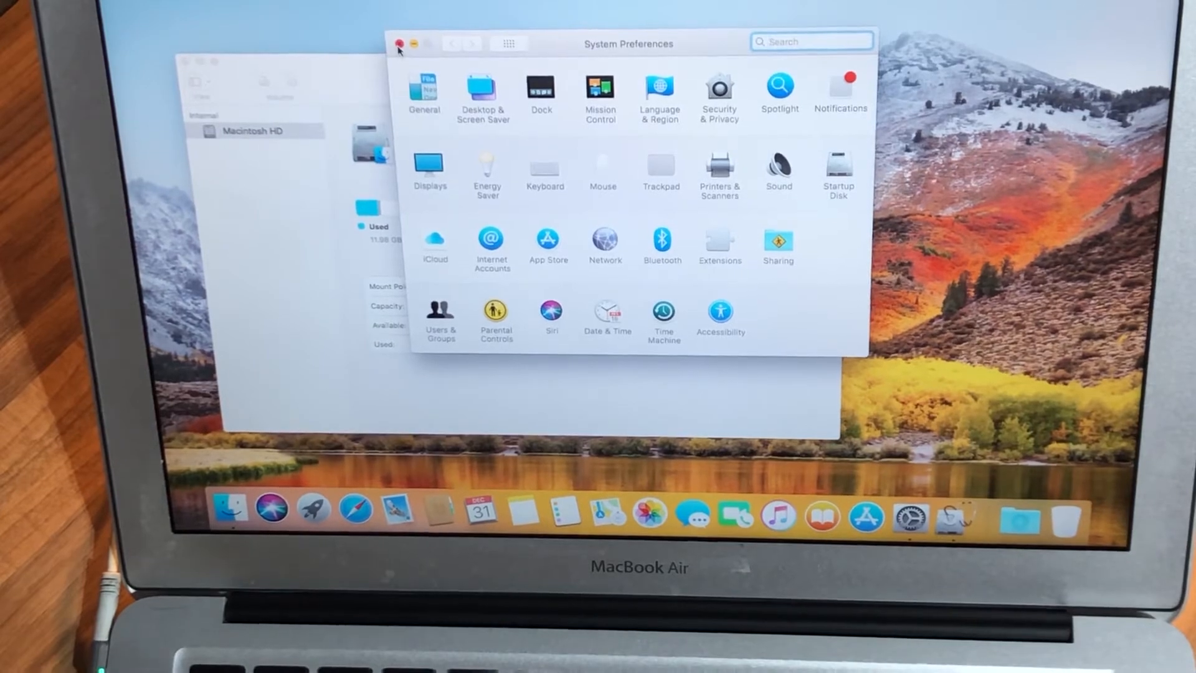
# Close System Preferences and the About This Mac window, leaving a clean desktop.
pyautogui.click(403, 42)
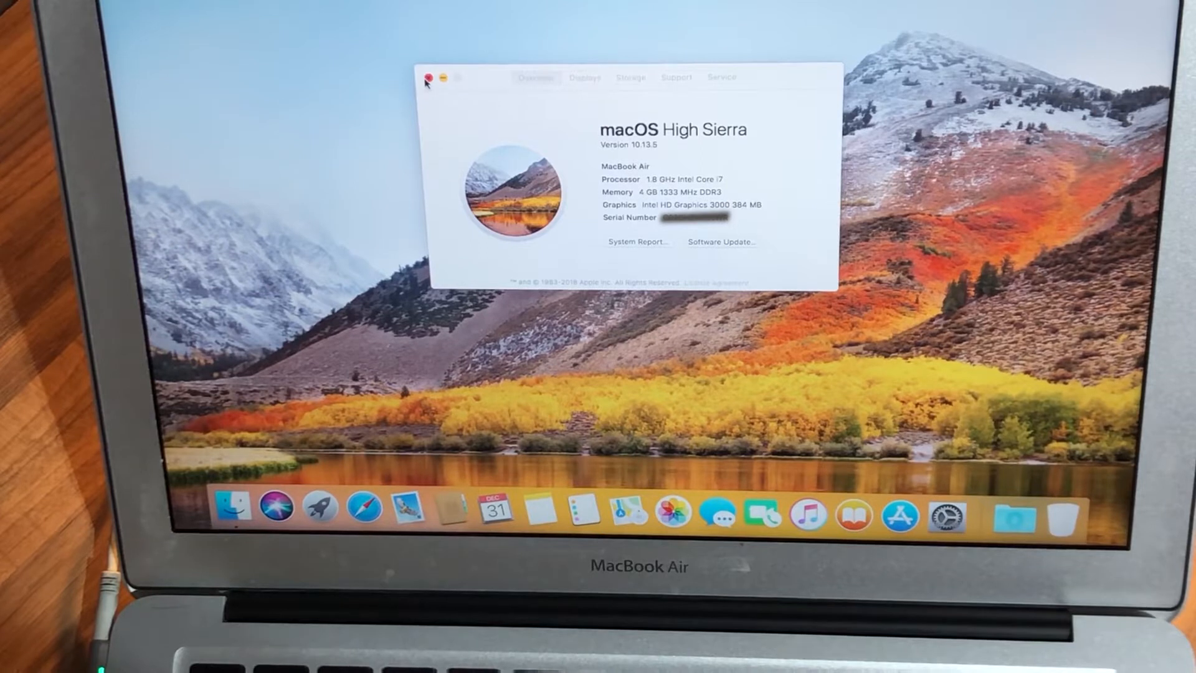
pyautogui.click(425, 78)
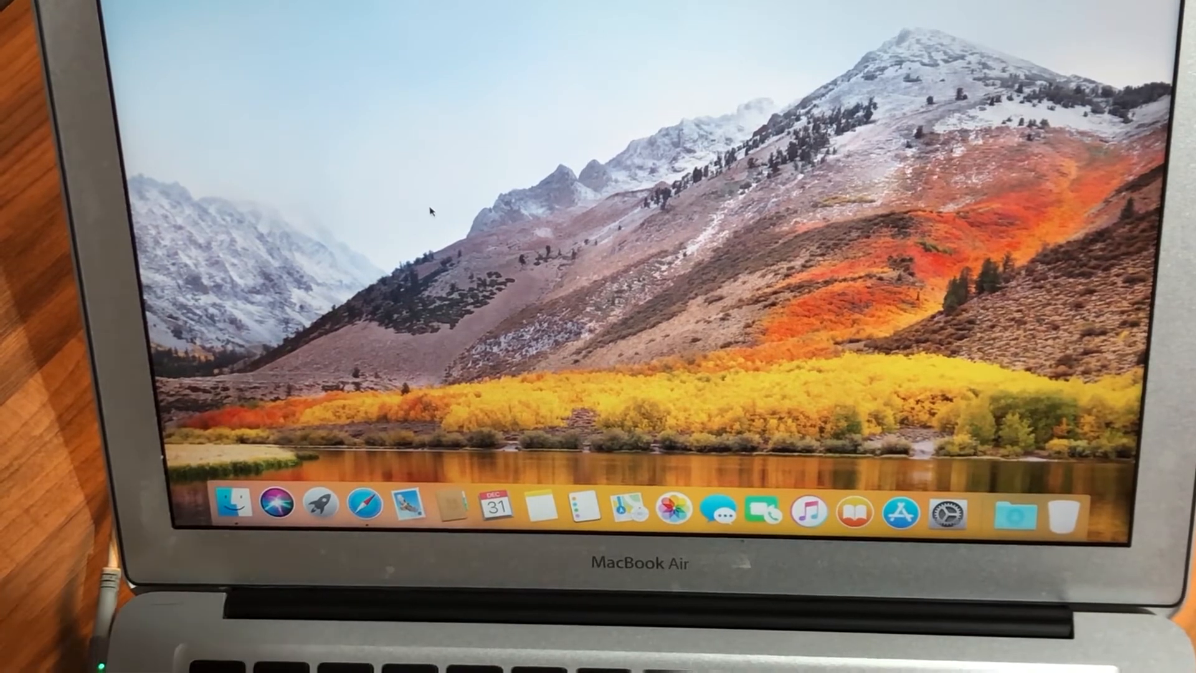
pyautogui.moveTo(232, 511)
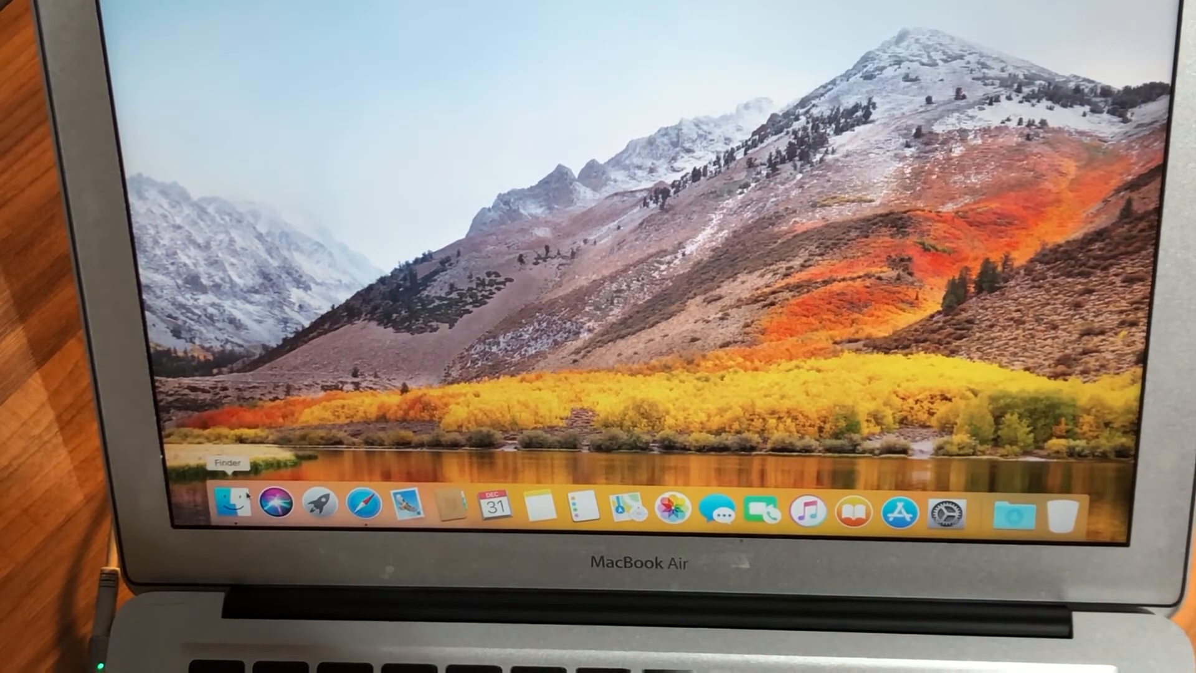
pyautogui.click(235, 507)
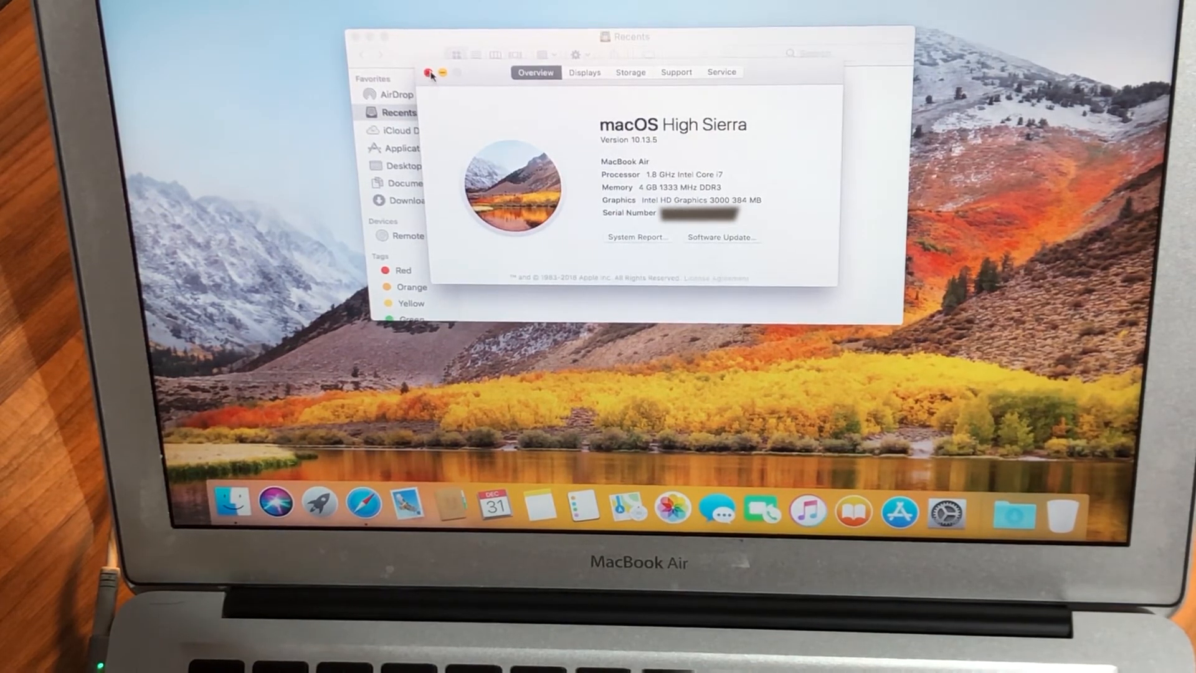
pyautogui.click(428, 72)
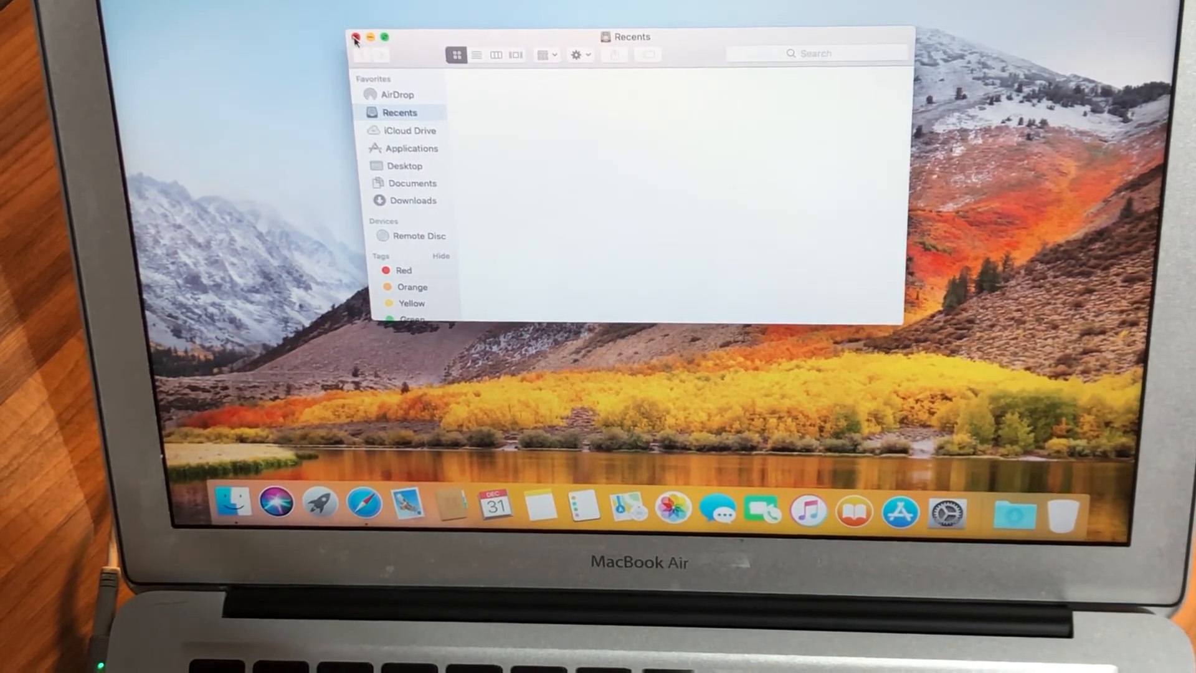
pyautogui.click(352, 39)
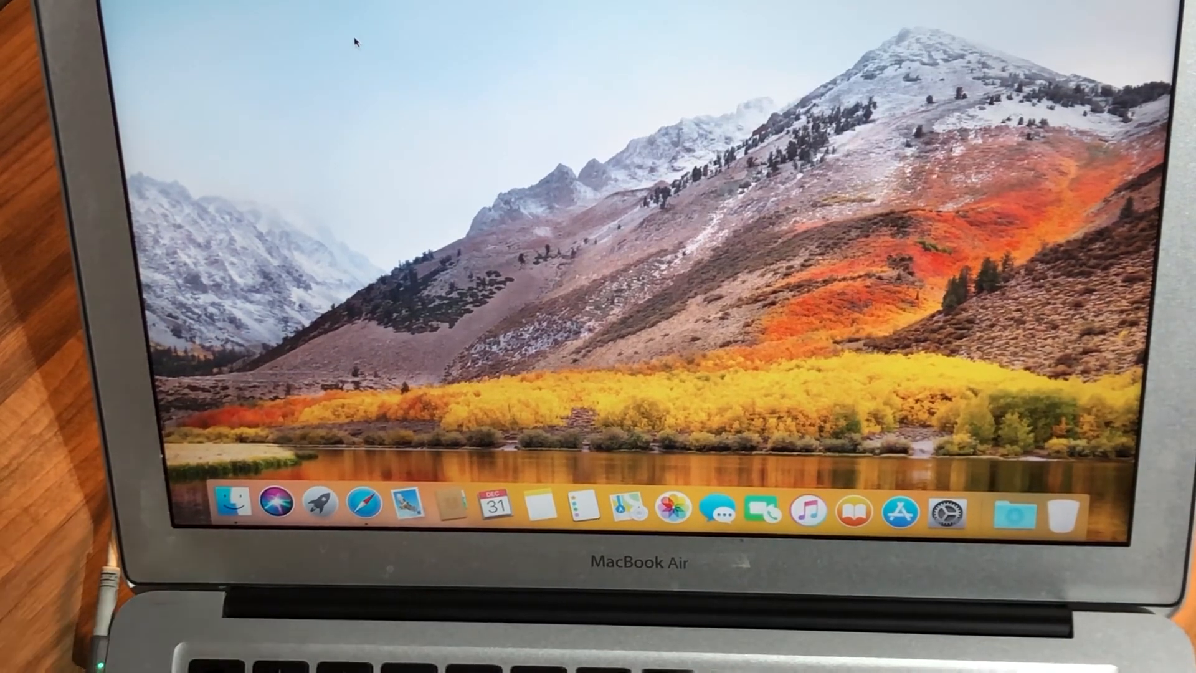